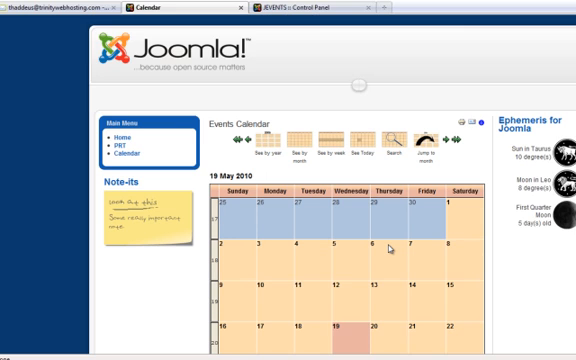
Scroll the May 2010 calendar, then switch to the JEvents Control Panel tab
scroll(down, 3)
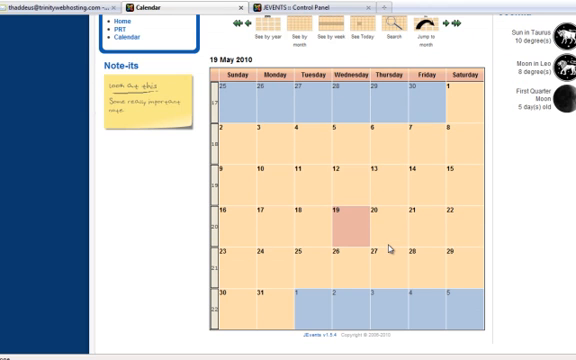
click(310, 7)
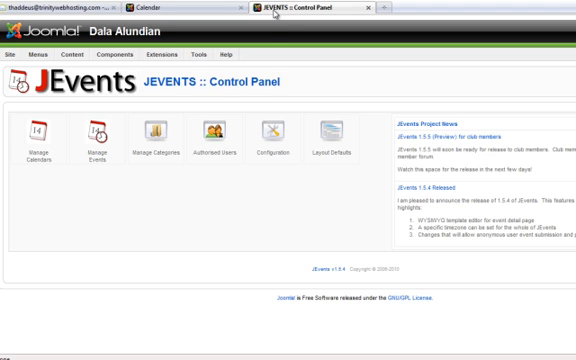
mouse_move(236, 95)
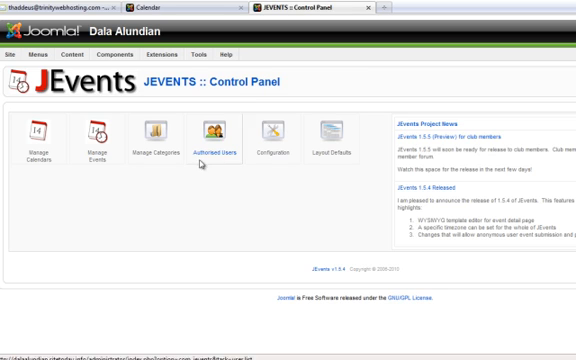
mouse_move(172, 199)
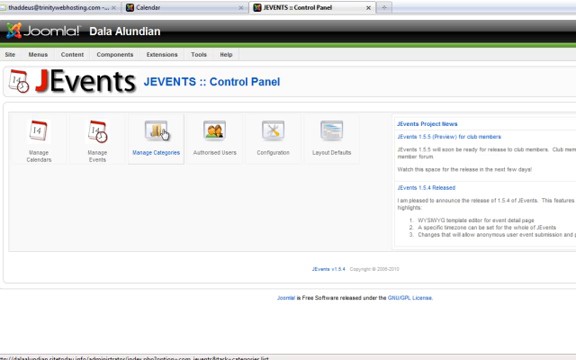
Open Manage Categories from the JEvents Control Panel
click(153, 135)
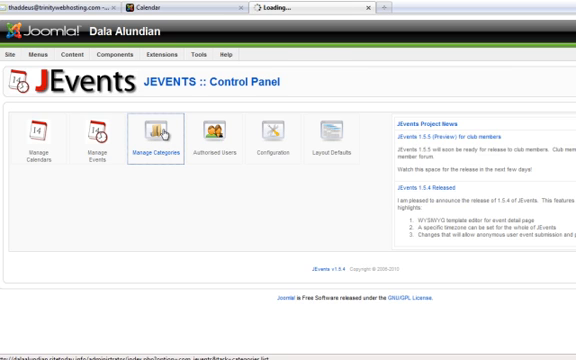
Start a new category from the Categories list toolbar
click(150, 130)
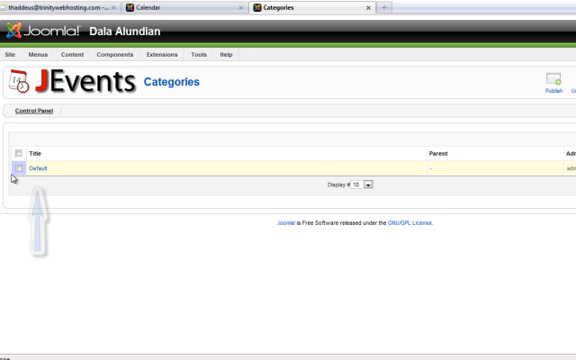
mouse_move(22, 170)
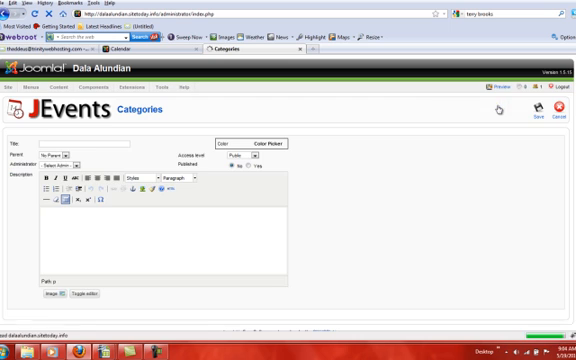
Title the category 'Monthly', pick red in the Color Picker, and set Published to Yes
click(85, 143)
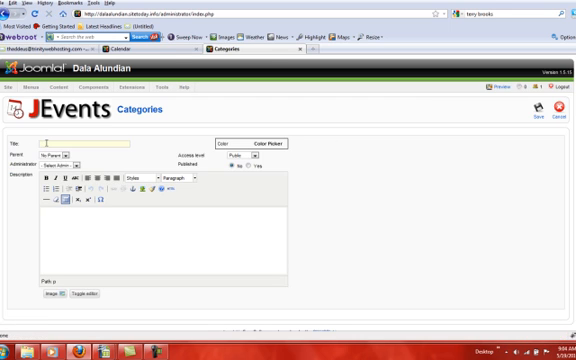
text(Monthly)
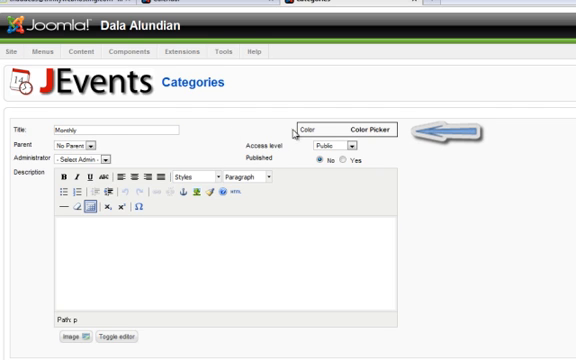
click(367, 127)
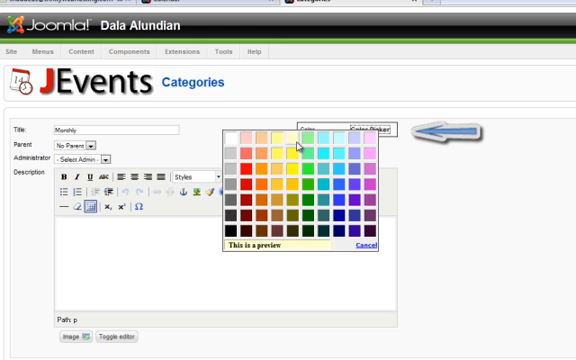
click(247, 168)
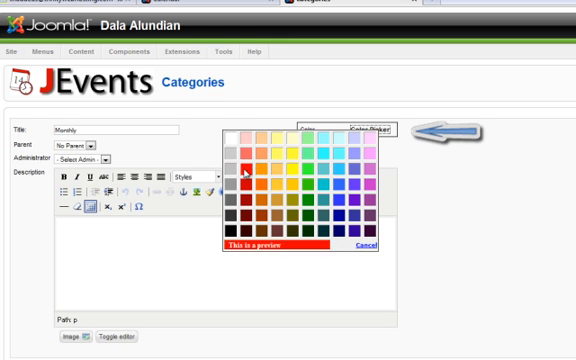
click(357, 250)
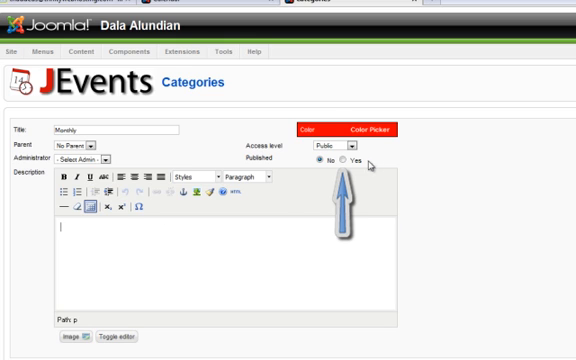
click(344, 160)
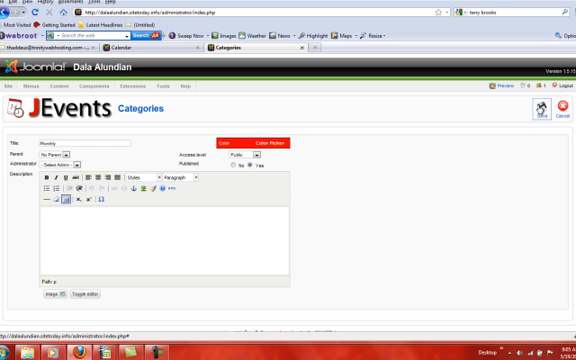
Save the Monthly category and start another new category
click(540, 108)
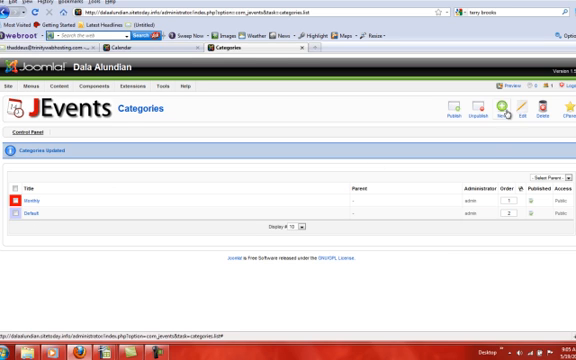
click(498, 113)
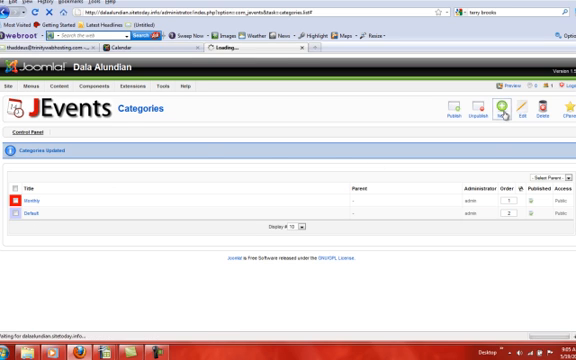
Title the new category 'week' and open its Color Picker
click(499, 110)
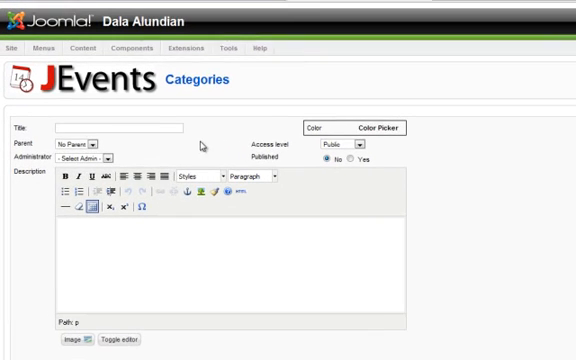
text(weekly)
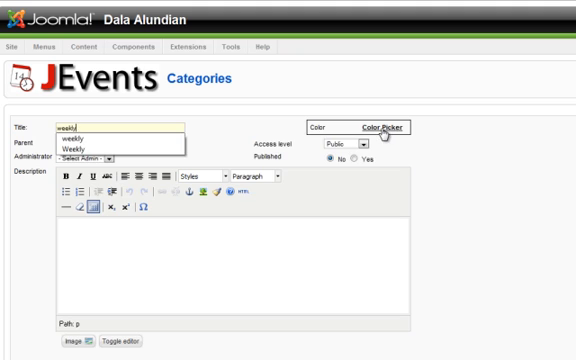
click(388, 123)
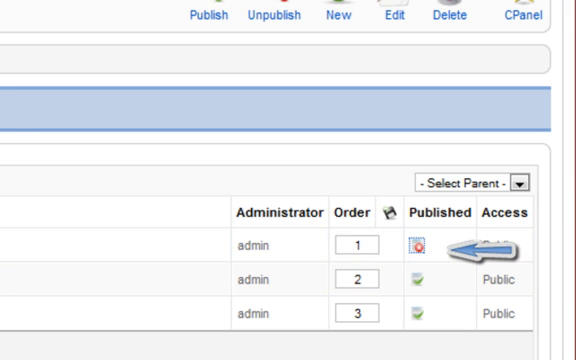
Publish the weekly category from its Published column icon
click(412, 242)
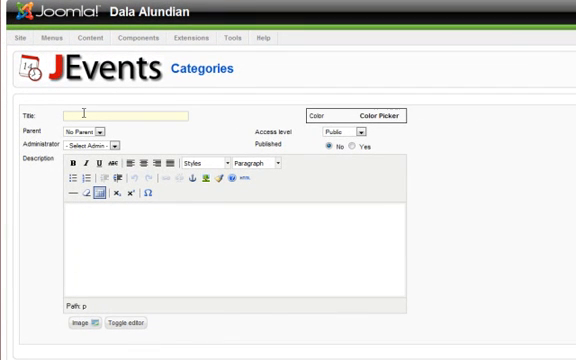
Create category 'yearly' with a green colour and save it
text(yearly)
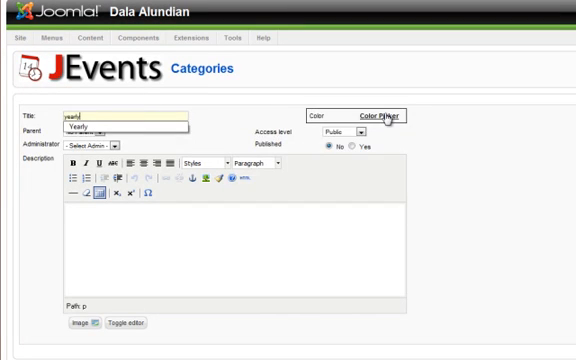
click(384, 112)
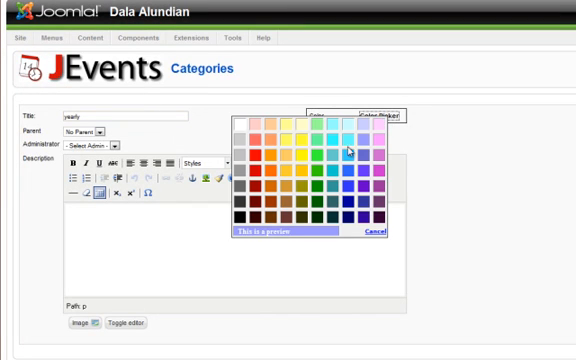
click(377, 231)
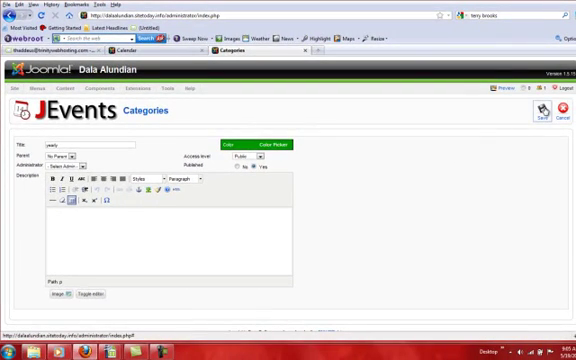
click(542, 114)
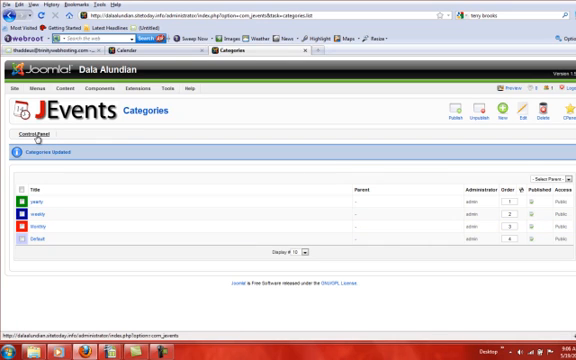
Return to the JEvents Control Panel from the Categories list
click(28, 134)
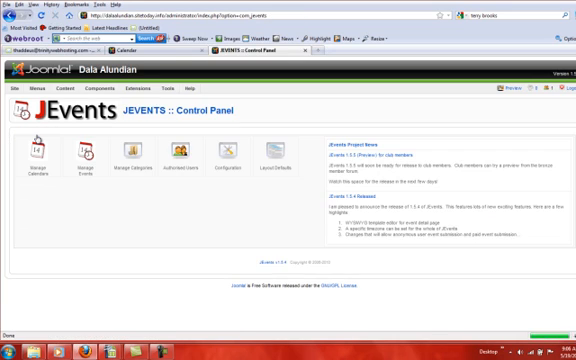